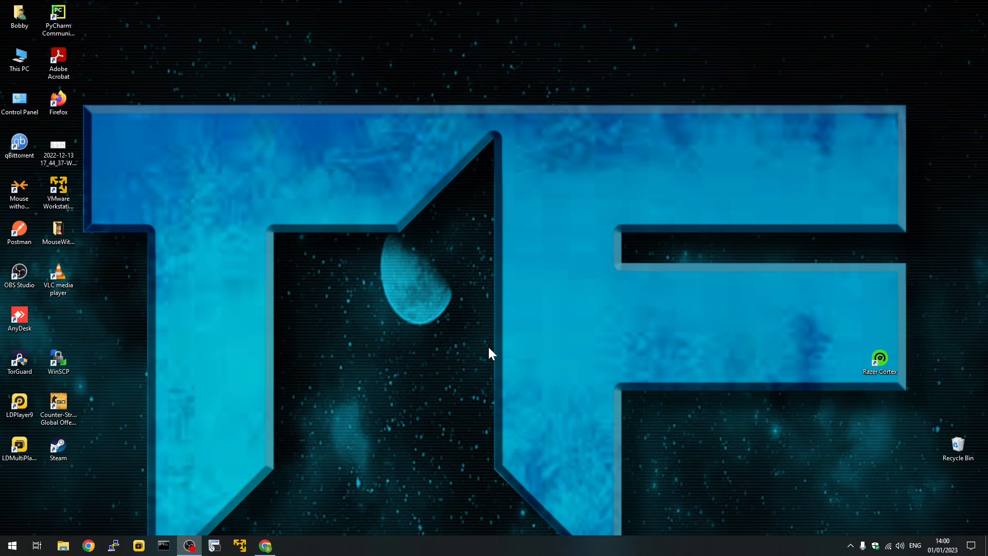
mouse_move(58, 508)
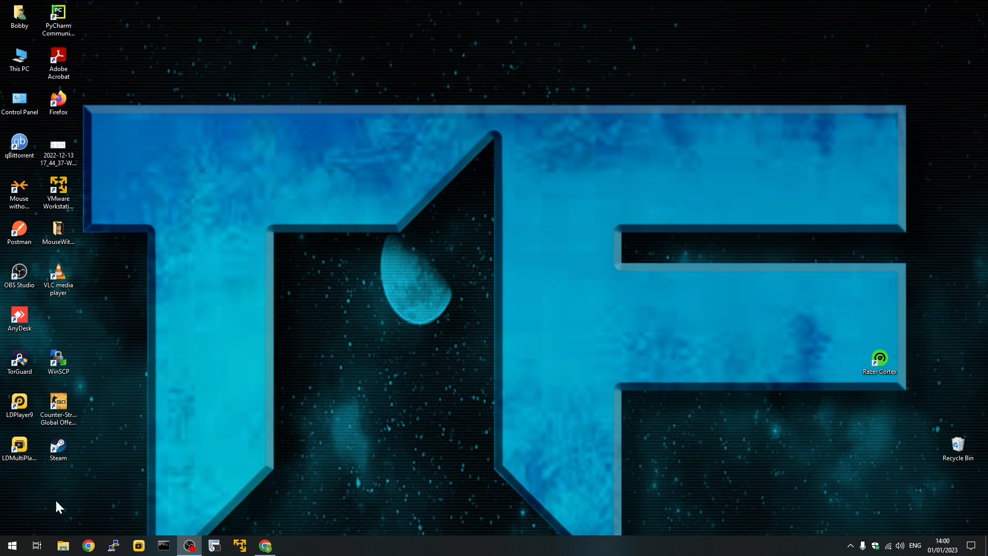
Search the Start menu for 'powershell' and launch Windows PowerShell
left_click(11, 545)
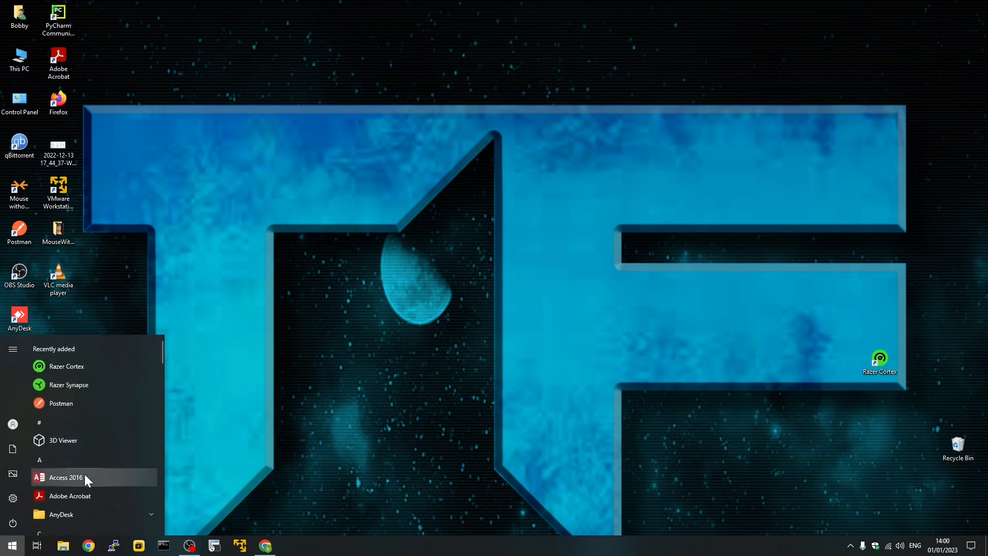
mouse_move(149, 484)
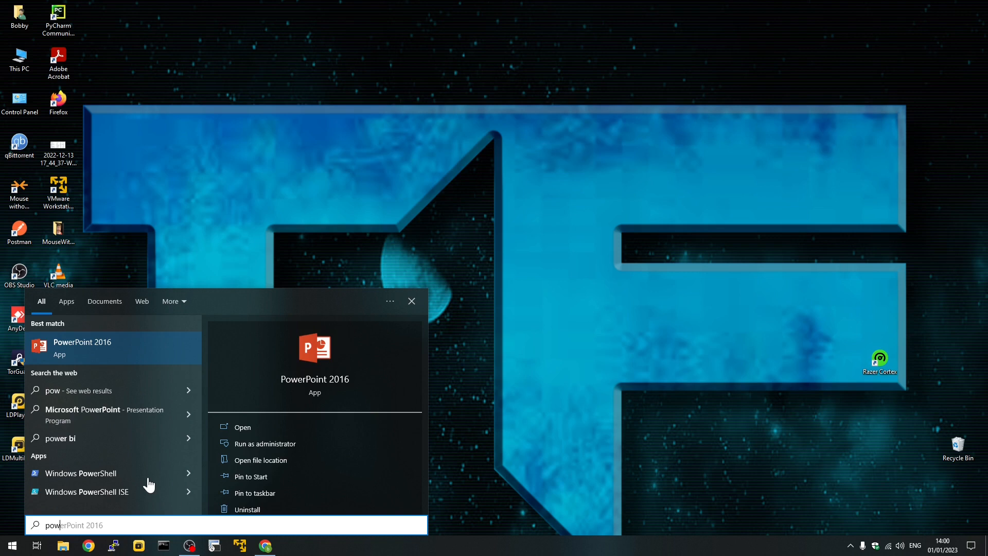
type("powershee")
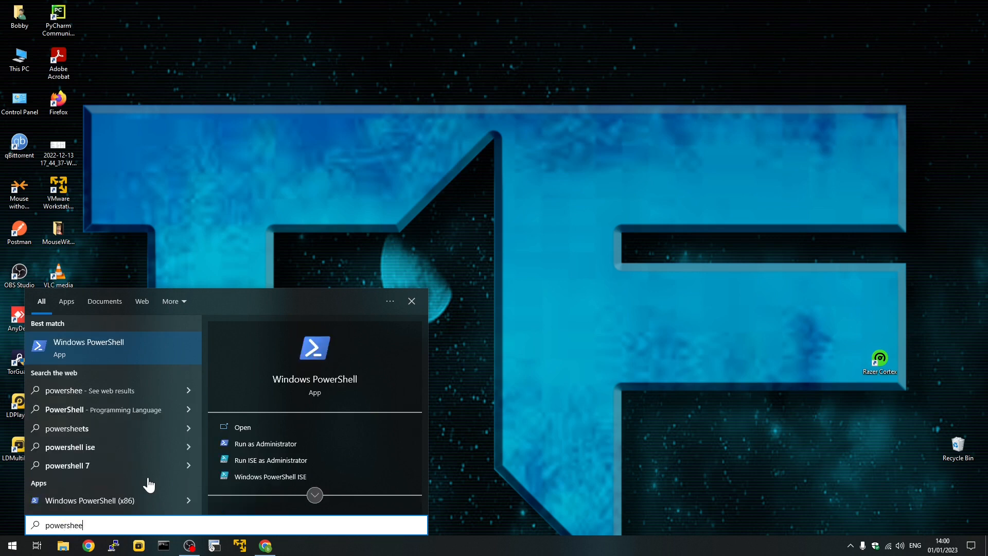
mouse_move(103, 347)
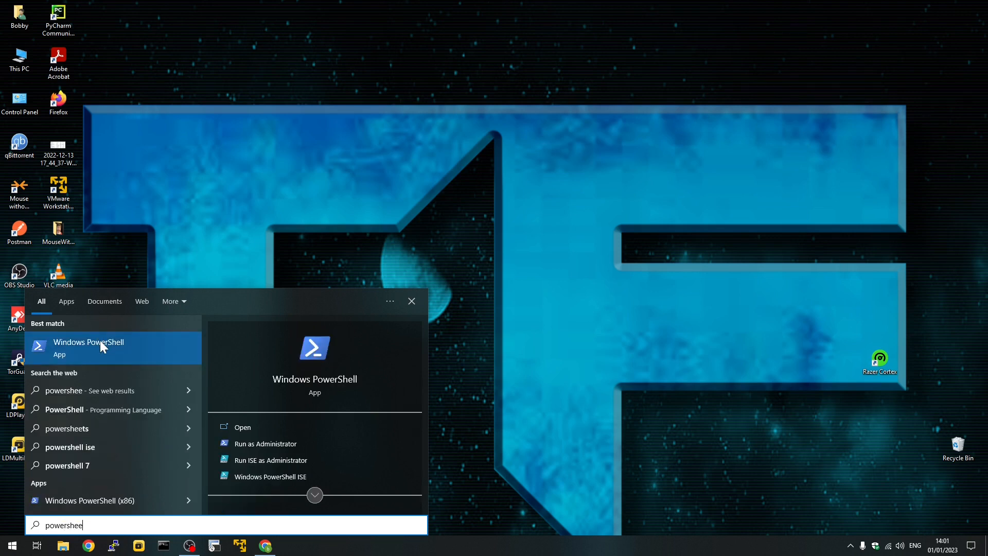
left_click(266, 443)
type("w")
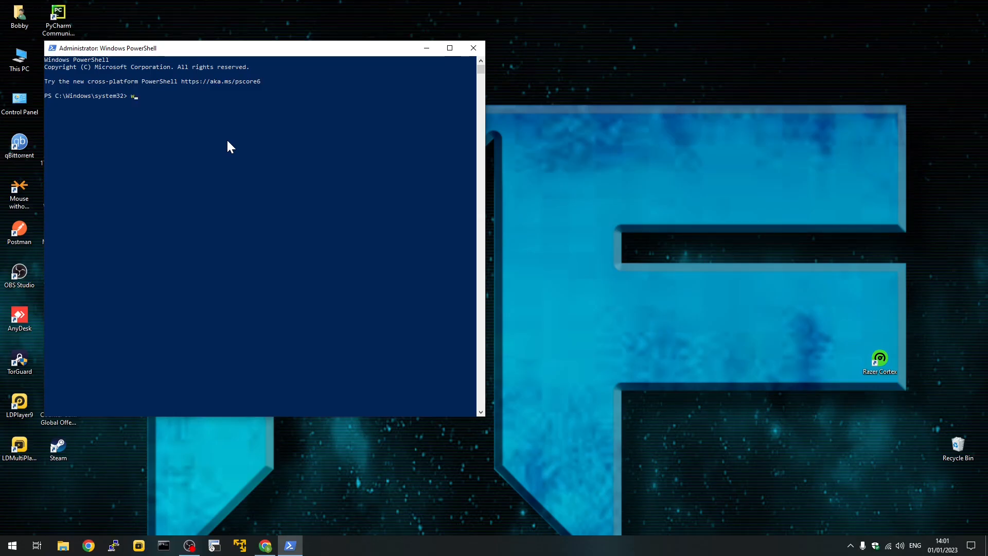
Run 'wsl --install' to install WSL, Virtual Machine Platform and Ubuntu
type("sl")
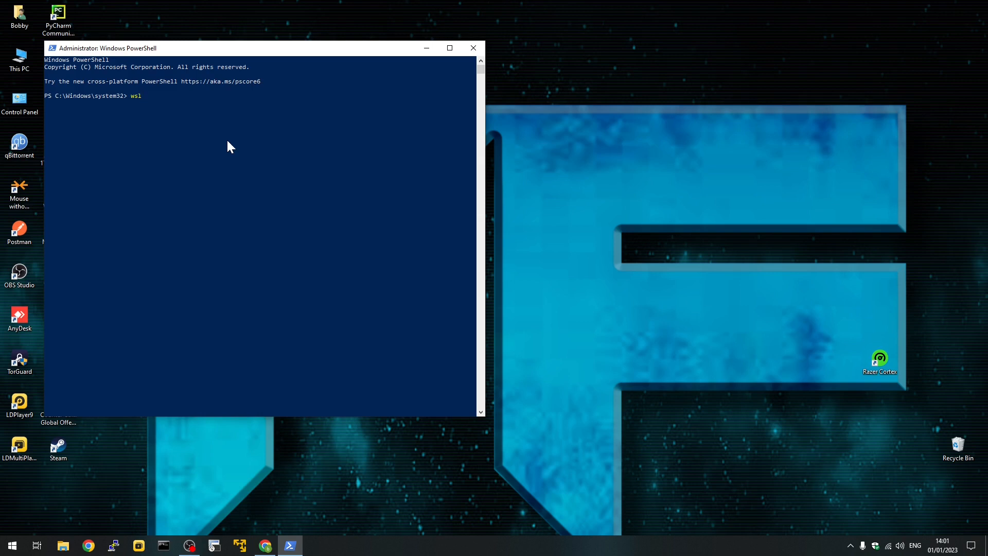
type("--")
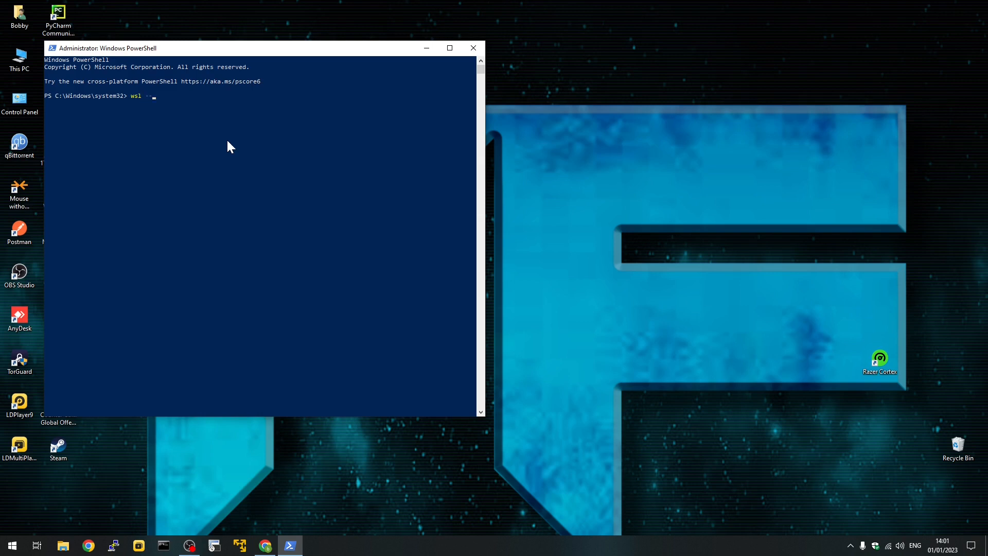
type("install")
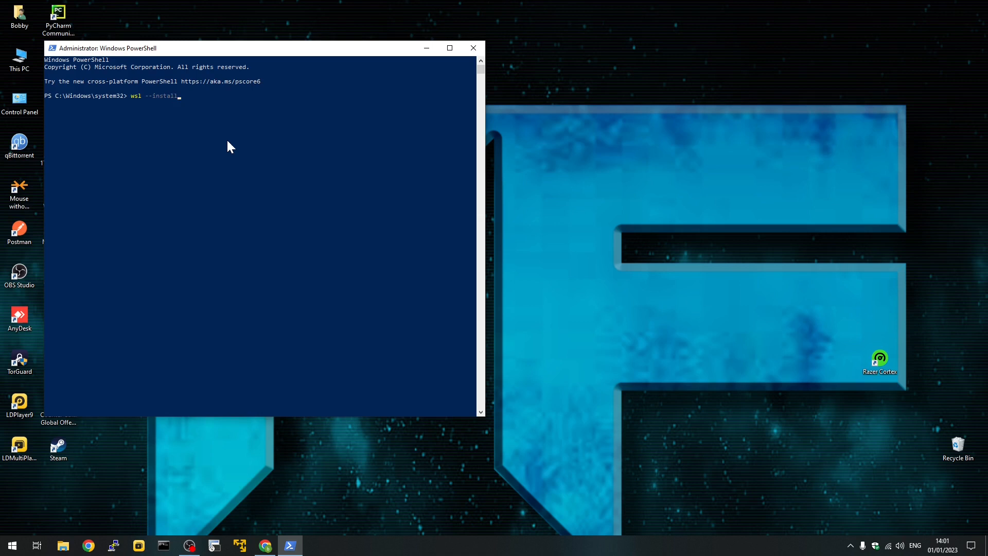
key("enter")
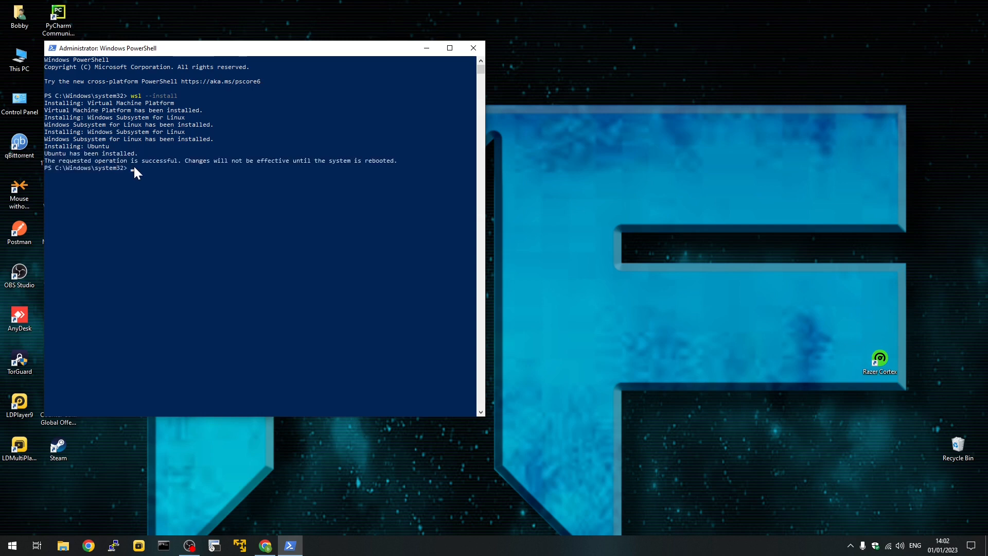
mouse_move(54, 166)
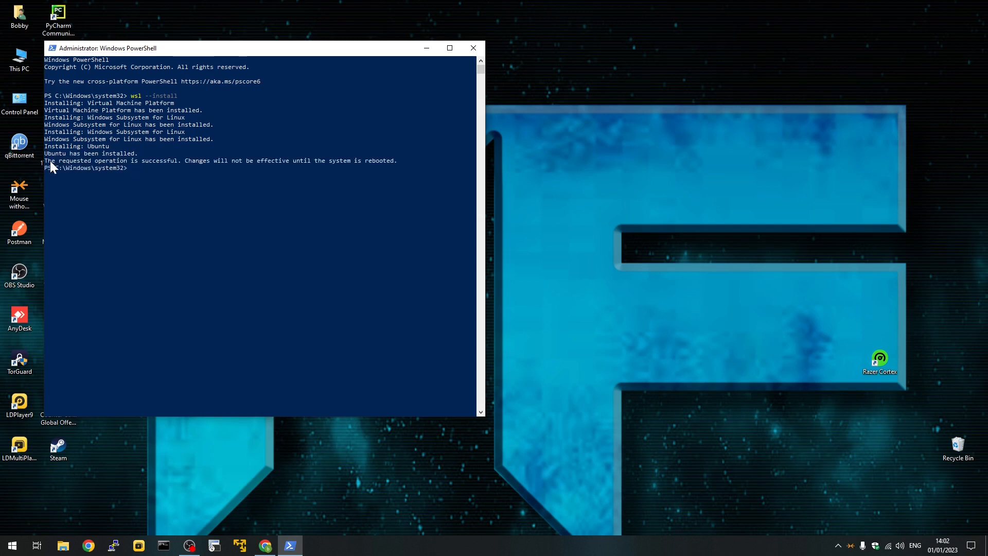
Wait in the Ubuntu console while its first-run installation proceeds
left_click_drag(47, 160, 397, 160)
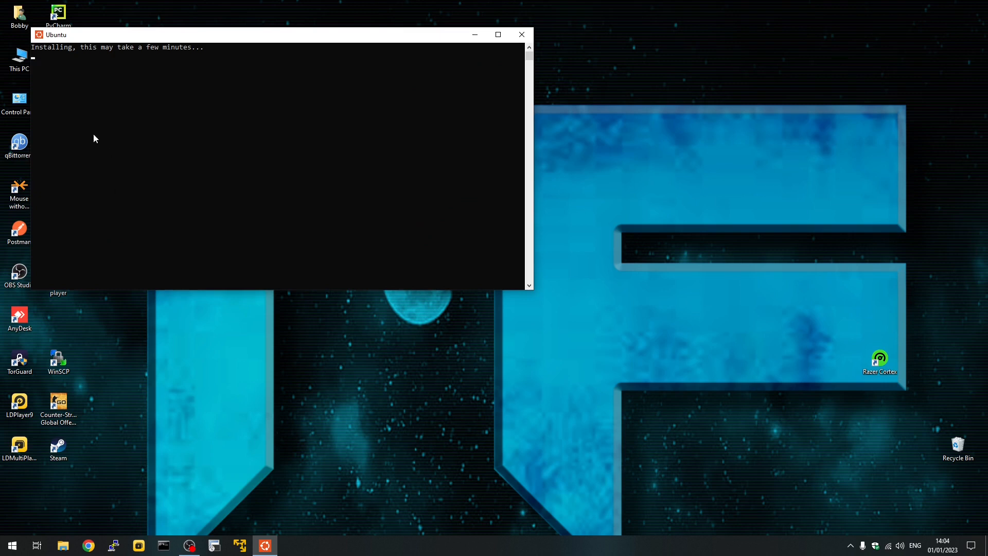
mouse_move(21, 43)
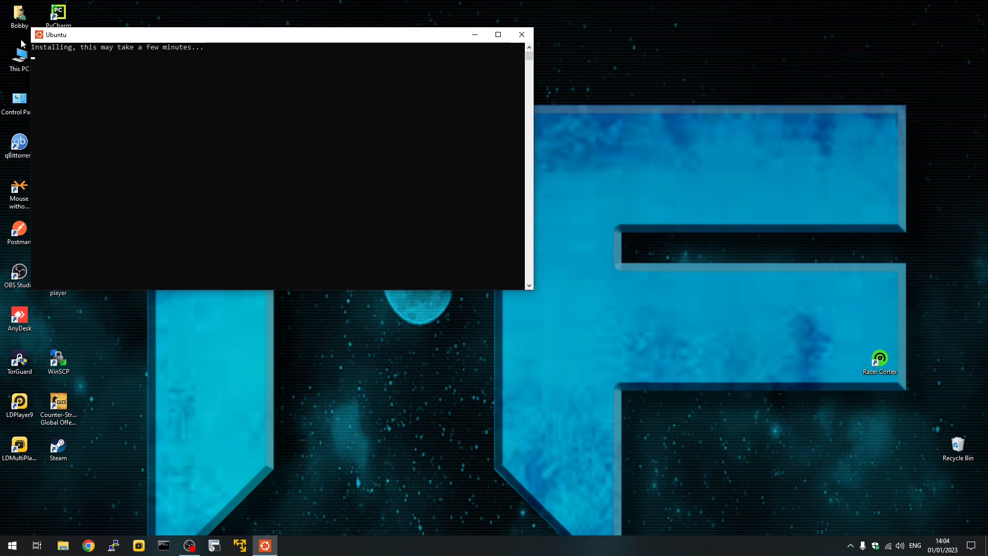
mouse_move(126, 66)
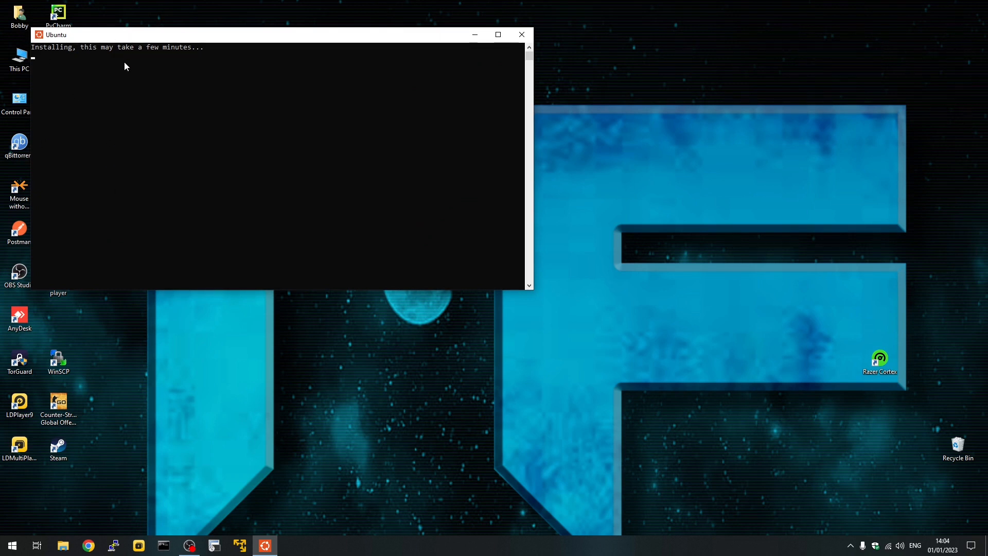
mouse_move(217, 168)
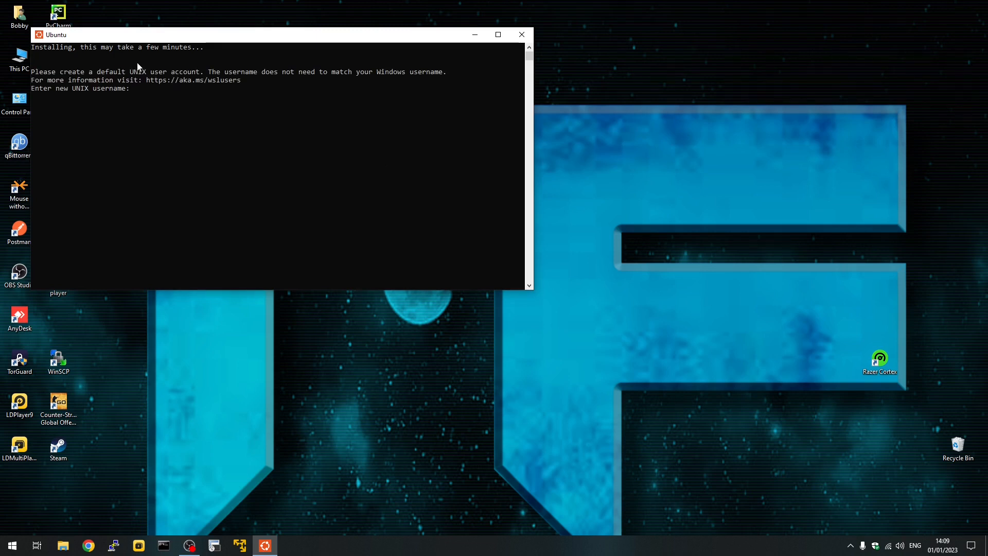
mouse_move(81, 90)
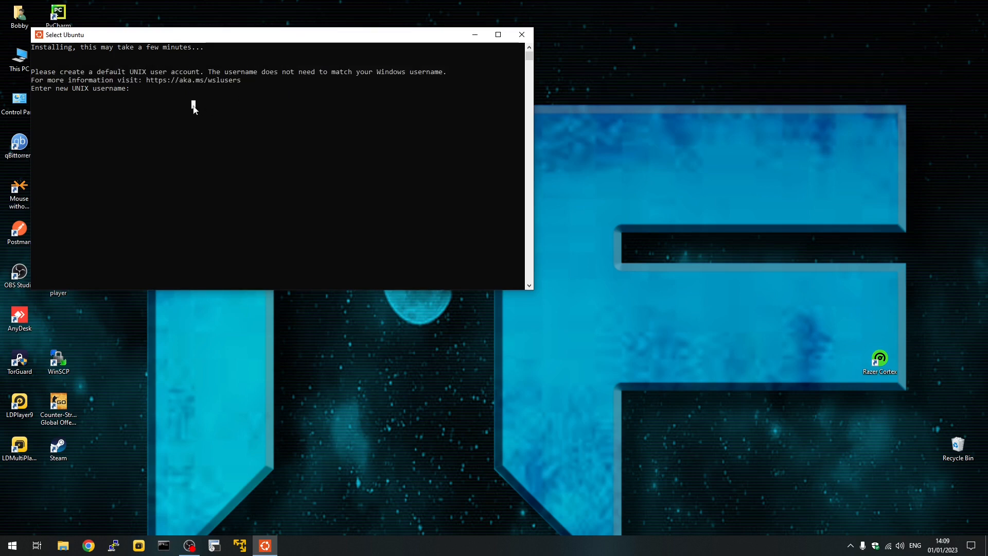
Enter the UNIX username 'techfra' and password to reach the Ubuntu 22.04.1 prompt
type("t")
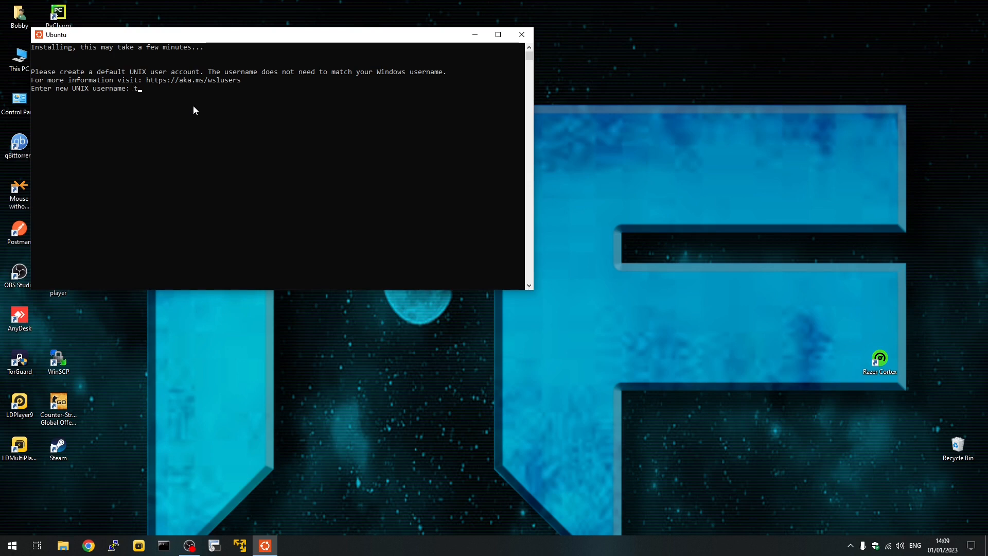
type("echfrapi")
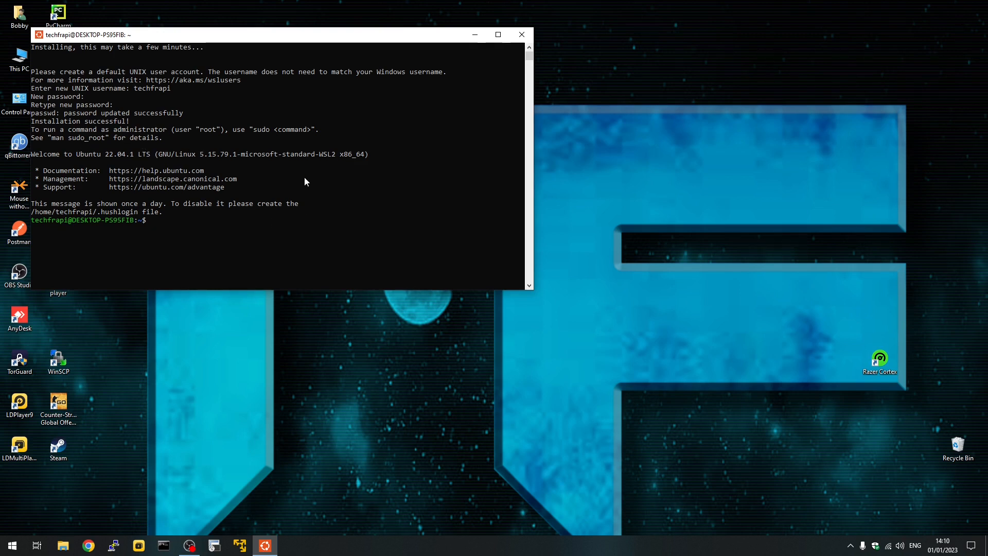
mouse_move(125, 102)
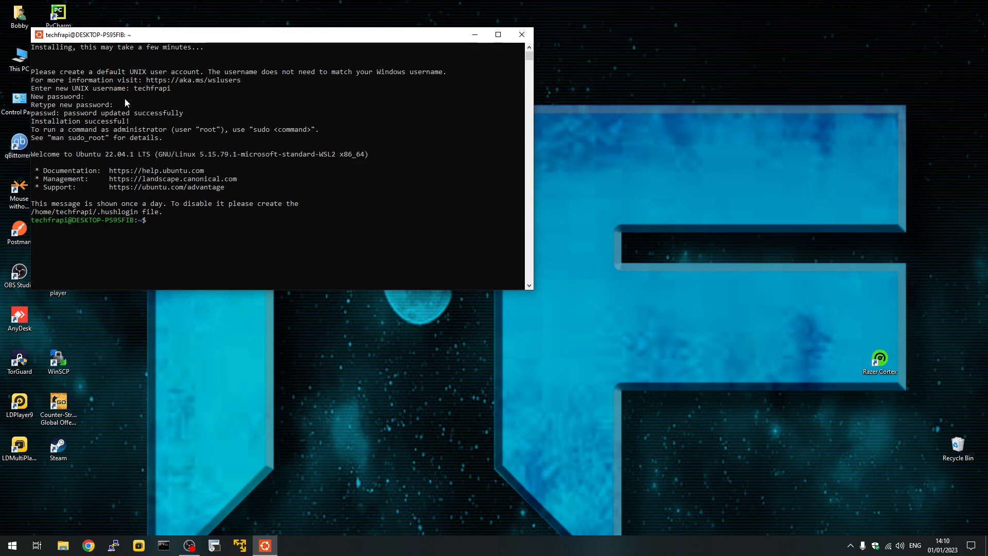
mouse_move(171, 202)
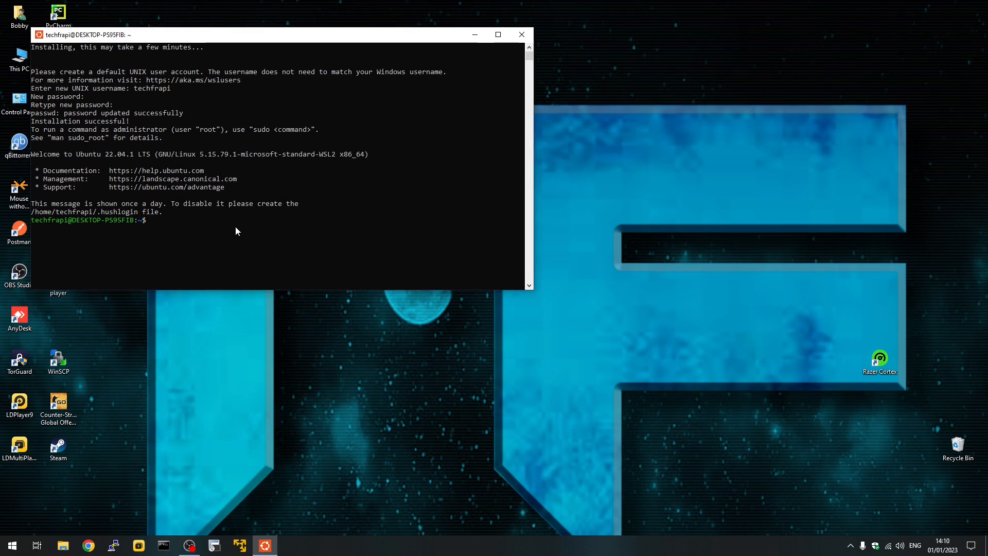
Search 'pow' in Start and run Windows PowerShell as administrator
left_click(11, 546)
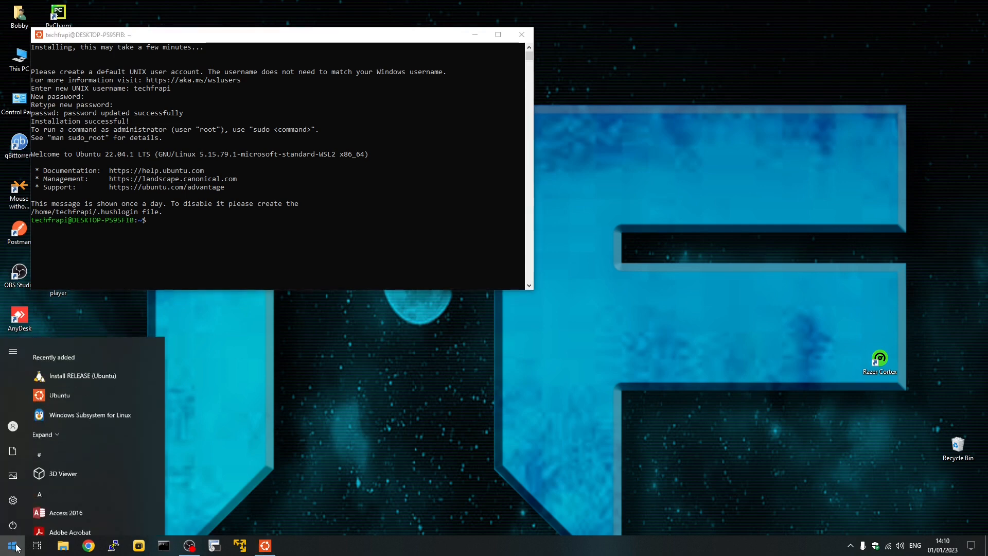
type("pow")
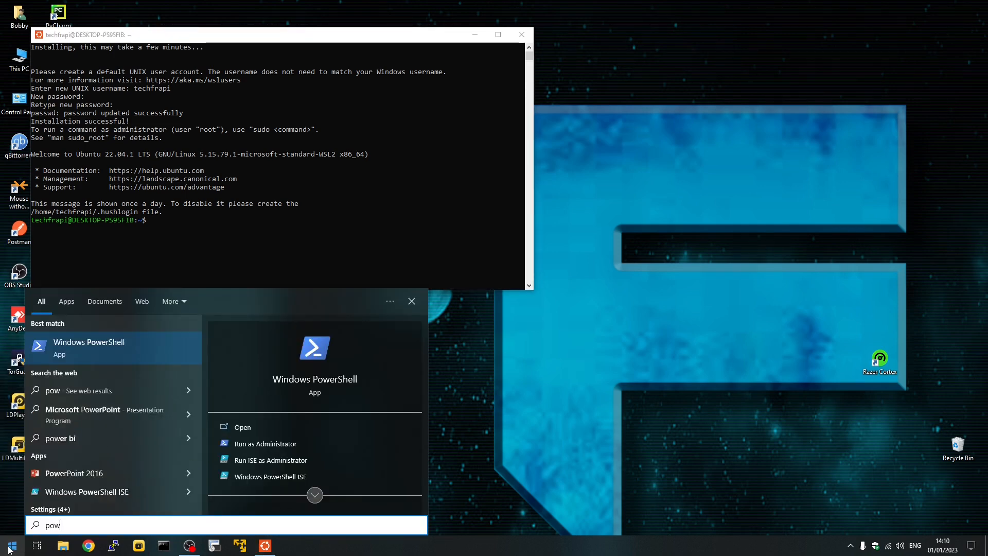
right_click(89, 347)
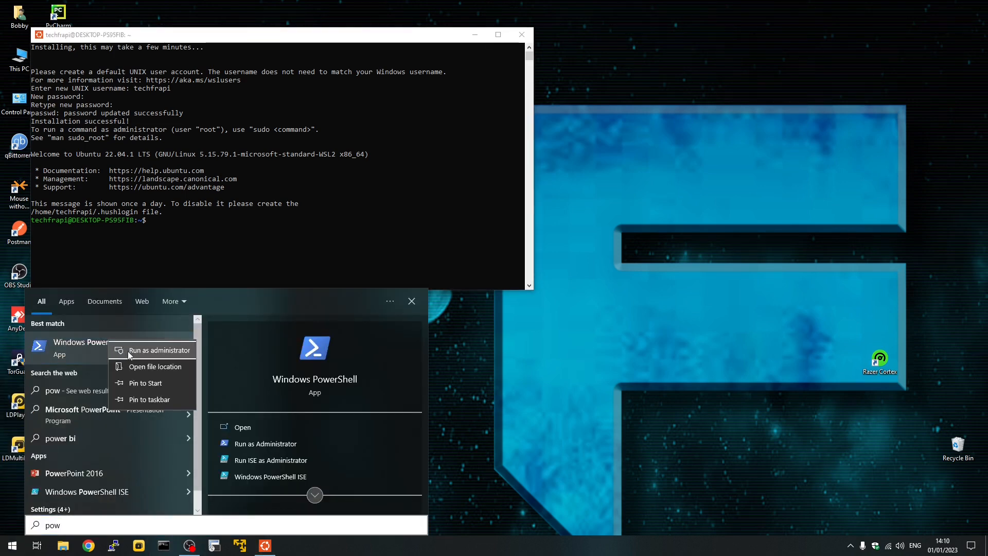
left_click(160, 350)
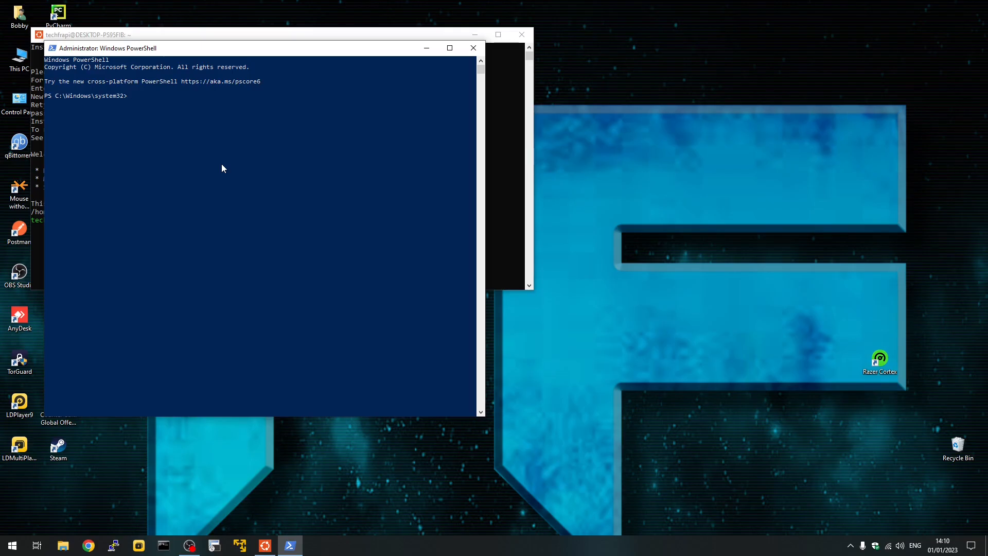
List the WSL distributions available online with 'wsl --list --online'
type("wsl")
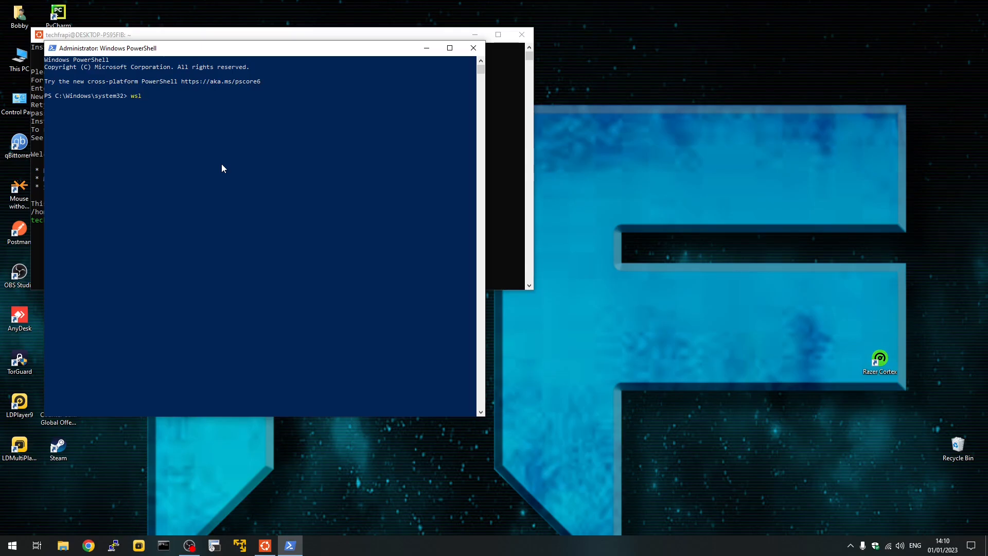
type("--l")
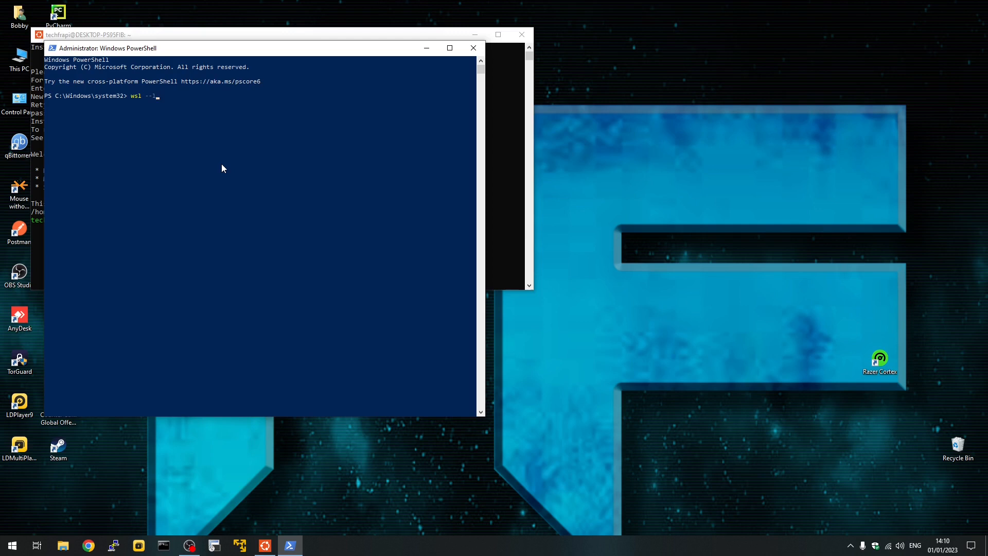
type("ist")
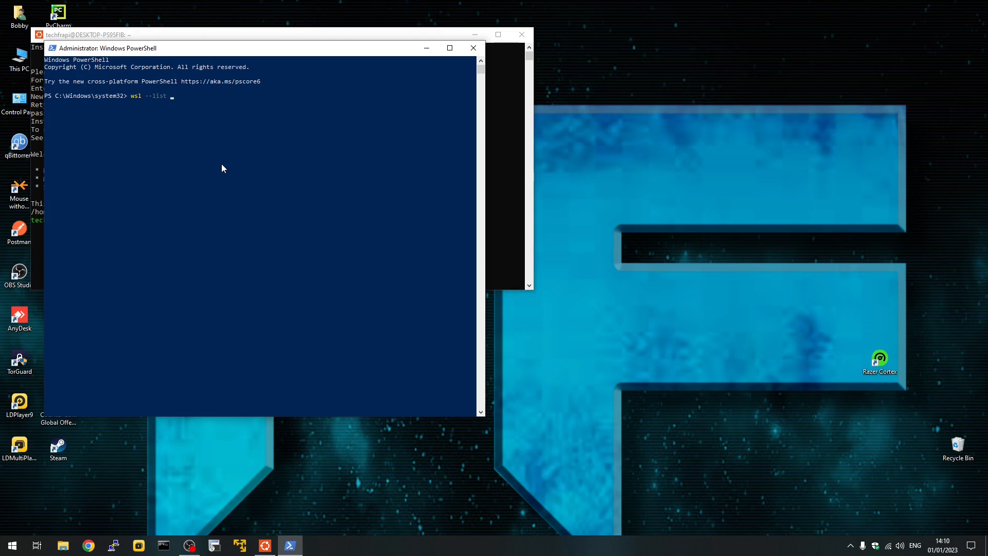
type("--online")
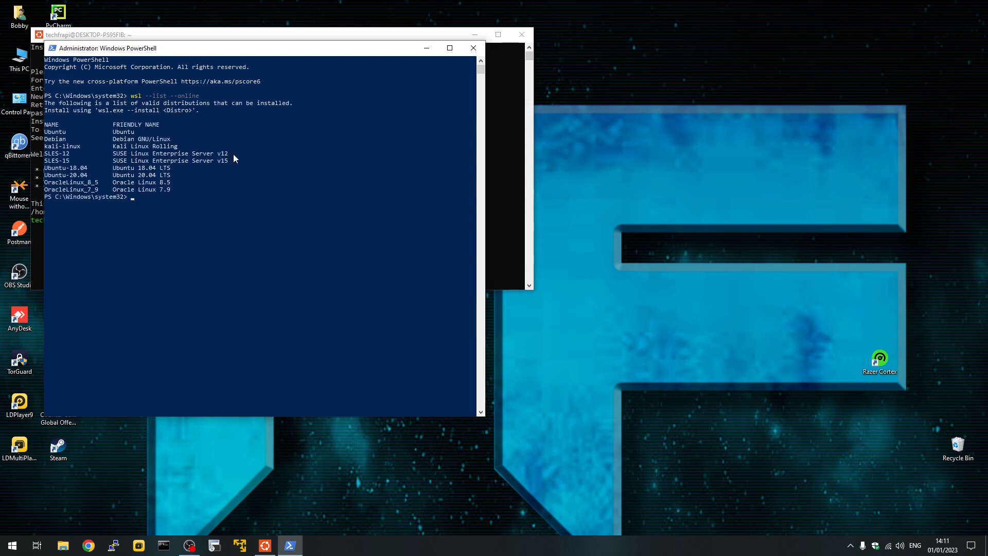
mouse_move(209, 118)
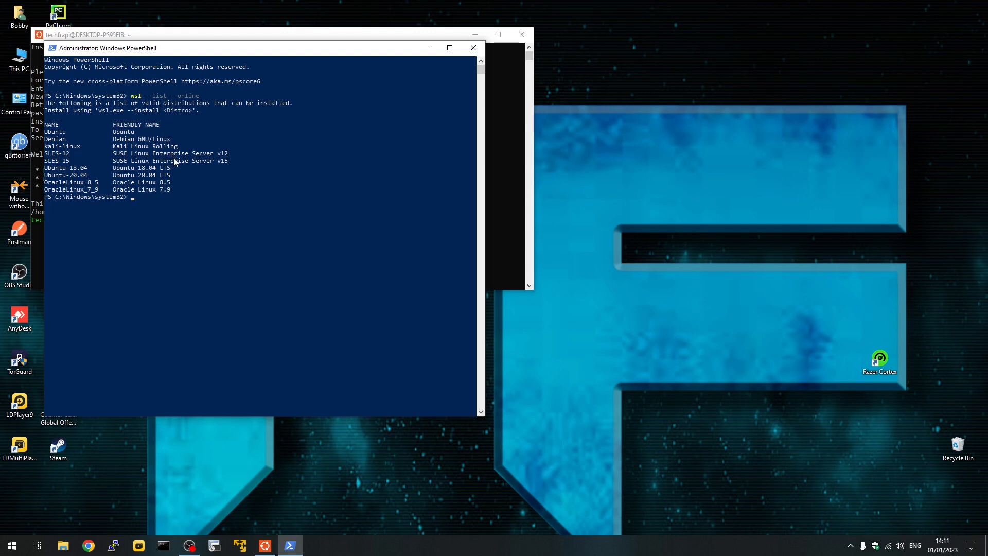
mouse_move(66, 175)
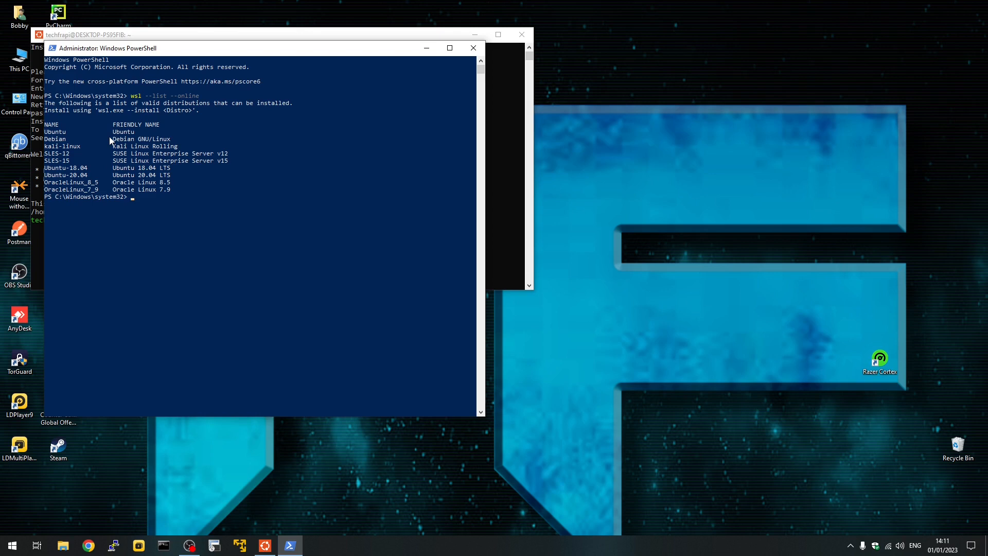
mouse_move(140, 171)
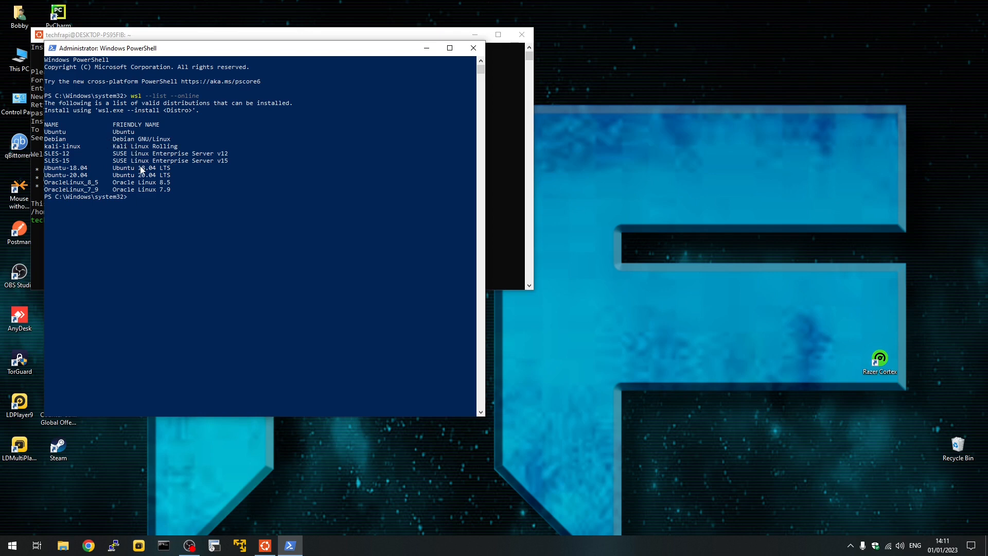
mouse_move(132, 194)
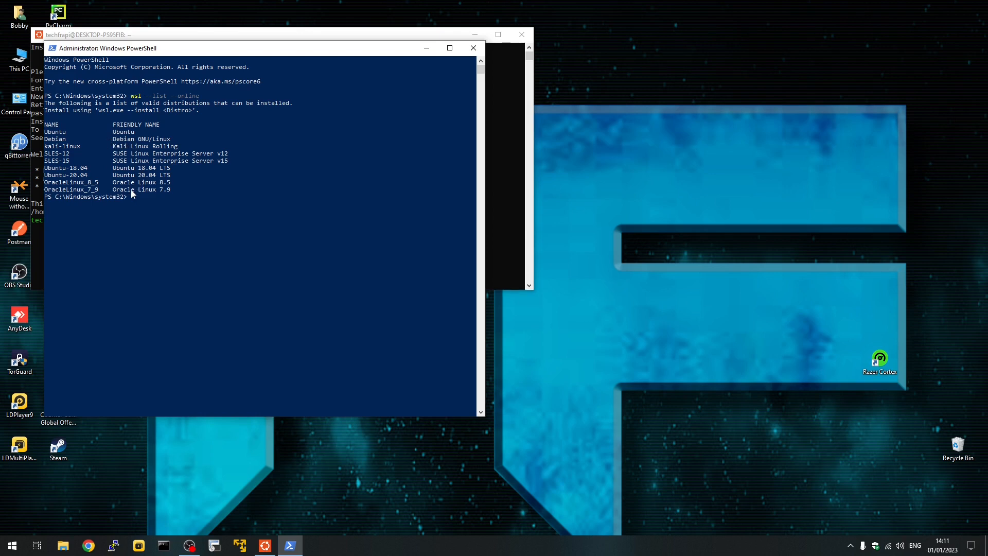
mouse_move(175, 146)
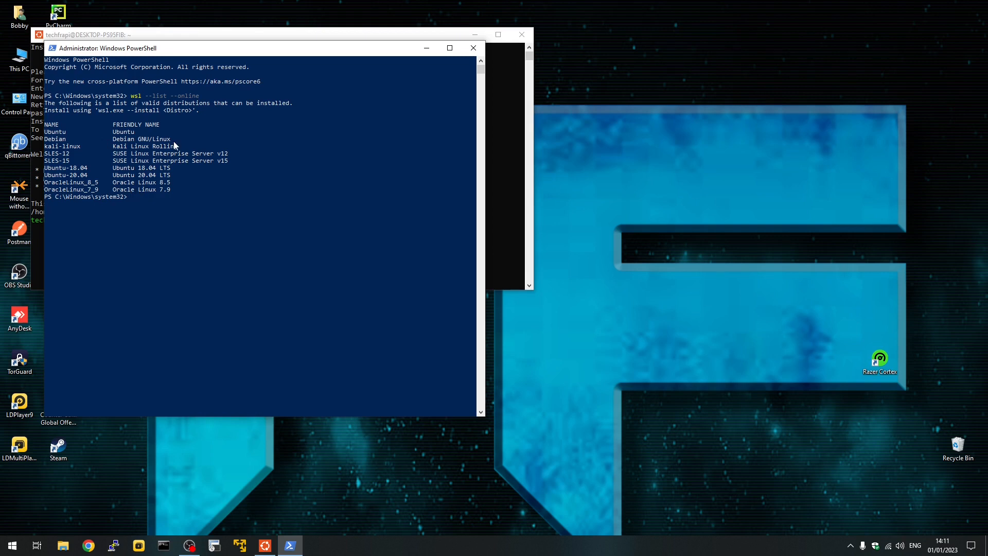
mouse_move(166, 156)
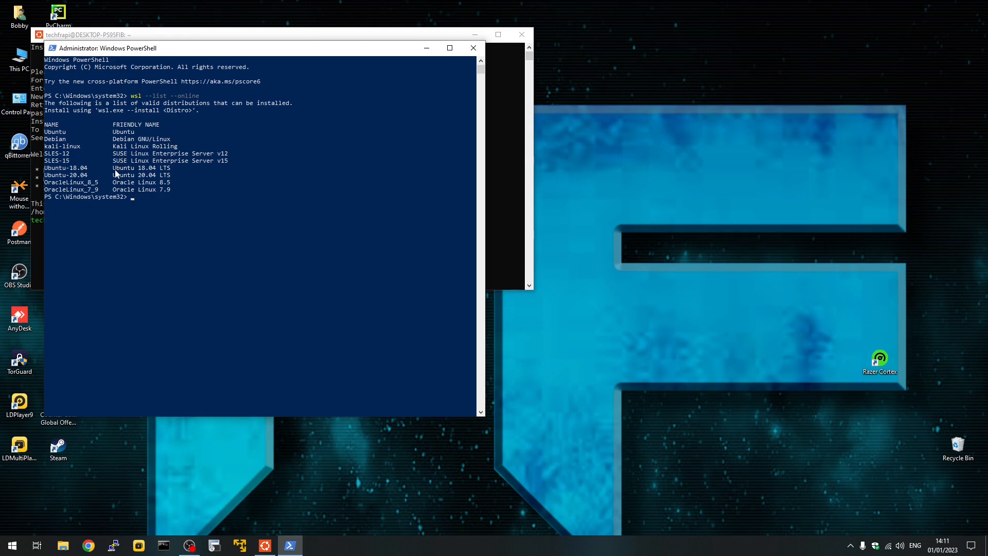
mouse_move(87, 155)
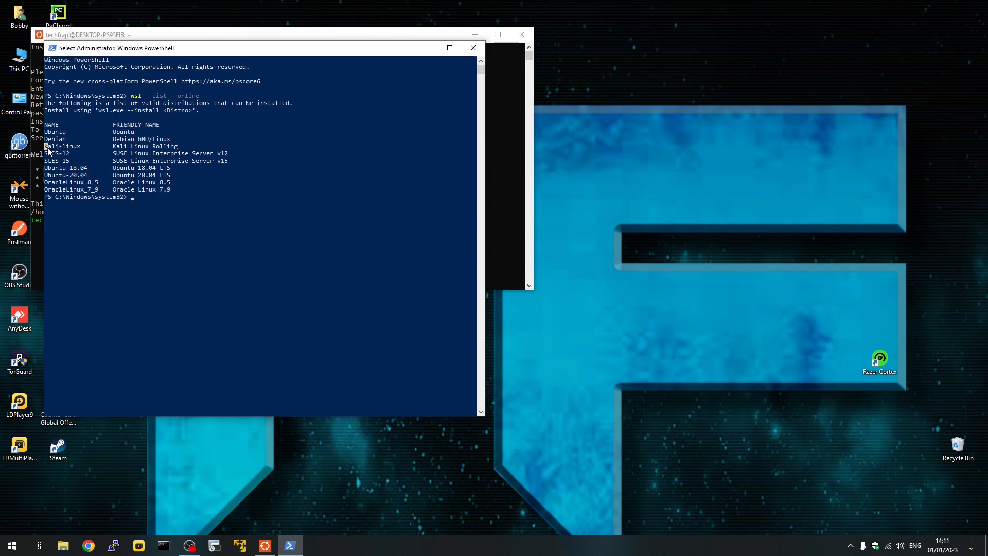
Start installing Kali Linux with 'wsl --install -d kali-linux'
double_click(62, 146)
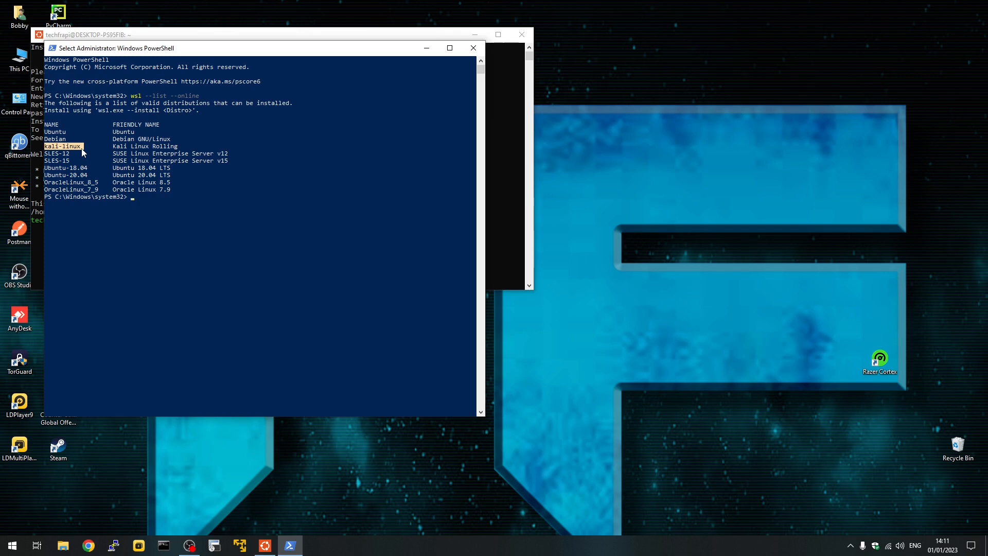
type("w")
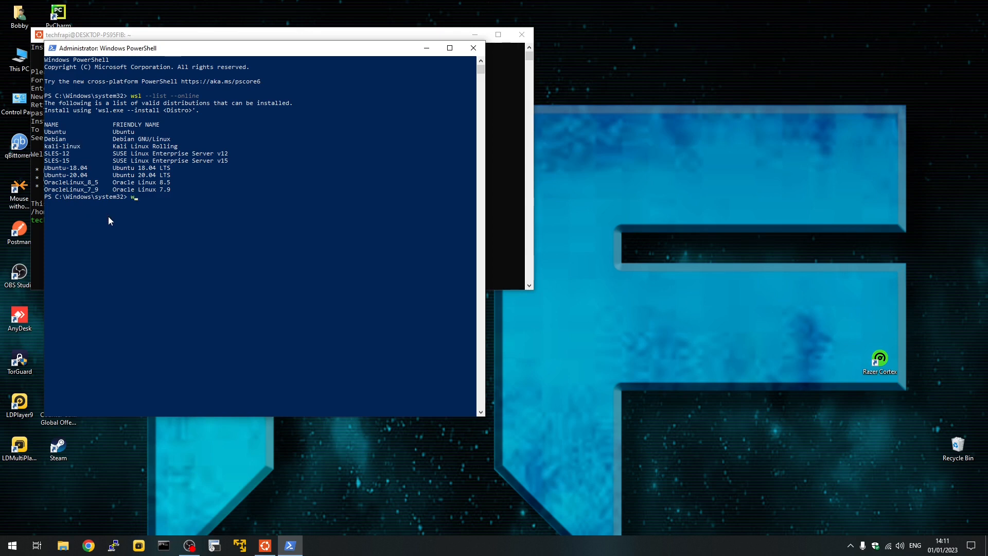
type("sl")
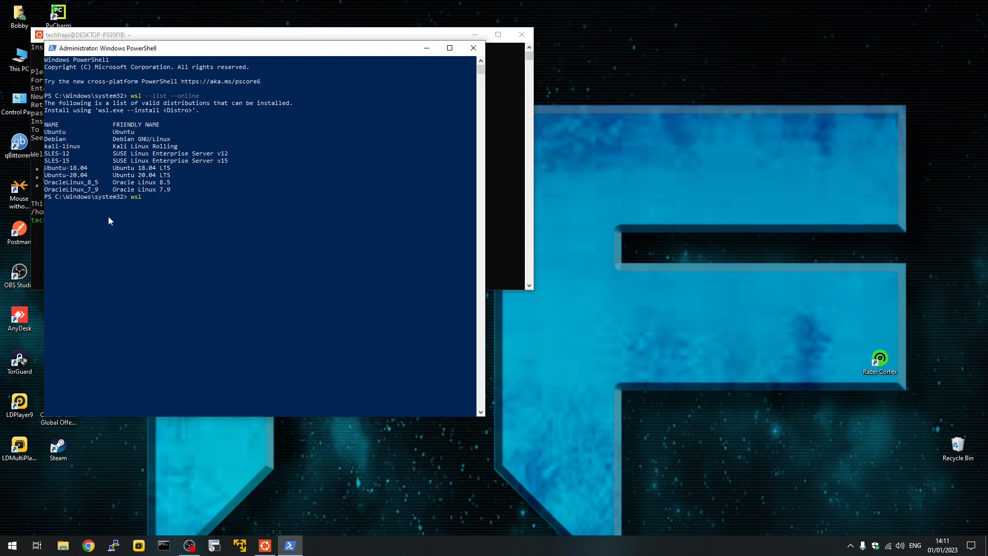
type("--inst")
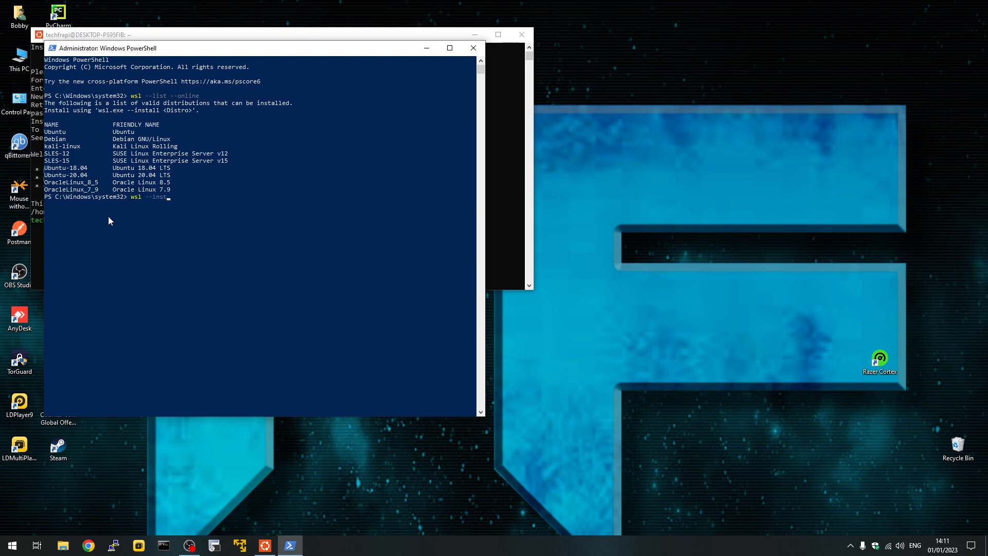
type("all")
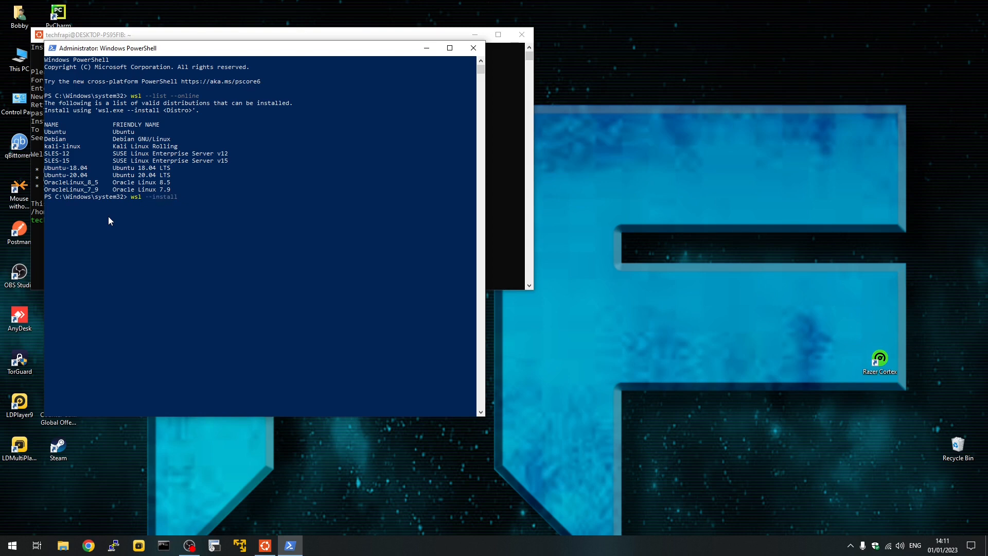
type("-d")
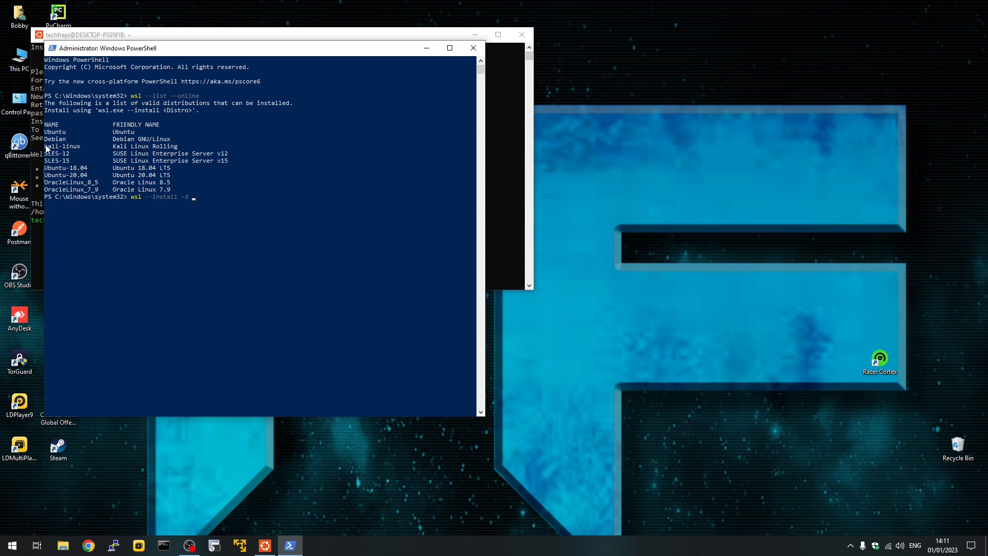
mouse_move(140, 218)
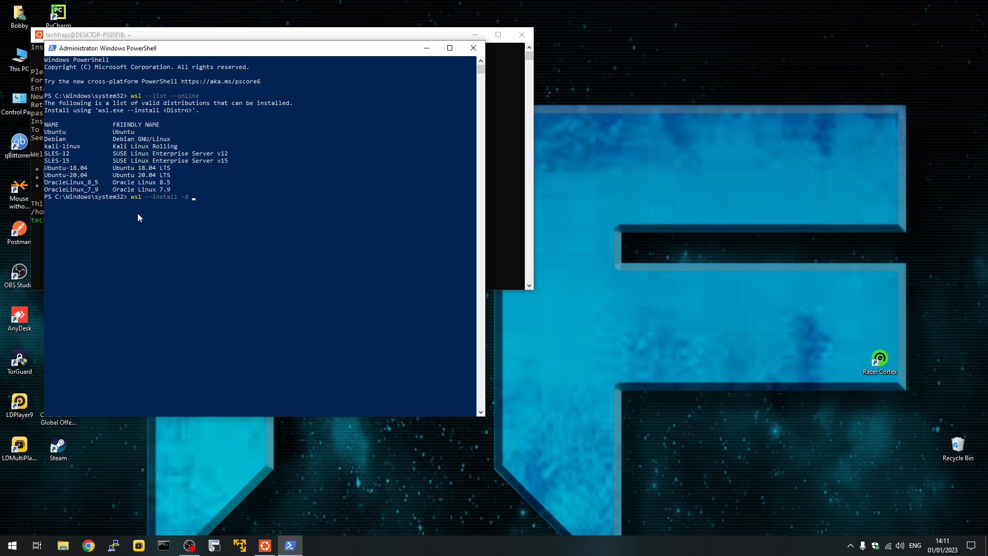
mouse_move(132, 216)
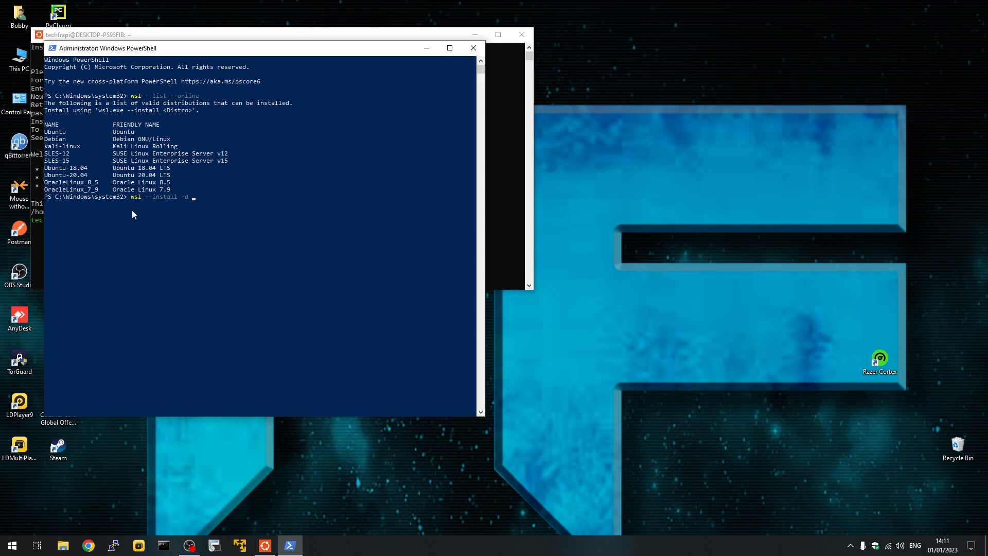
type("kal")
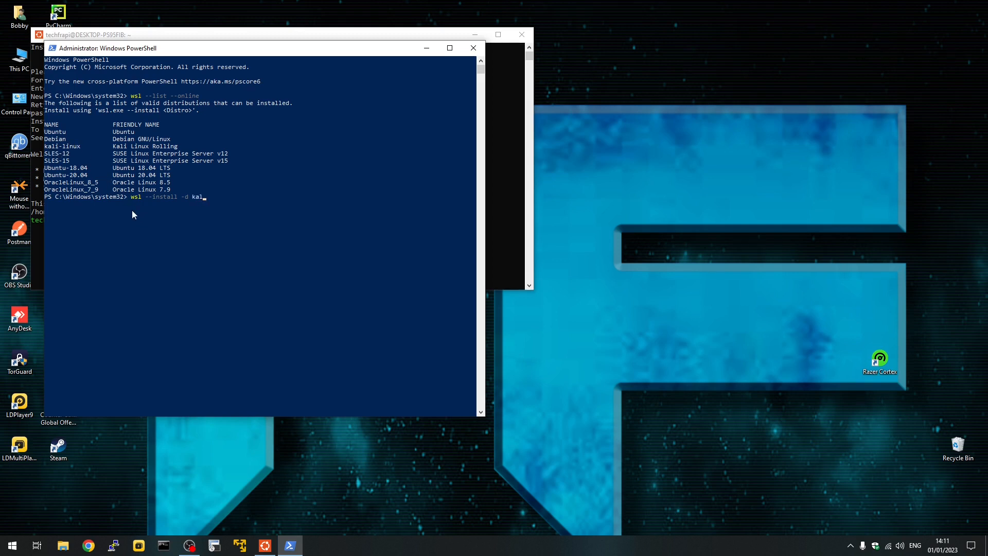
type("i-l")
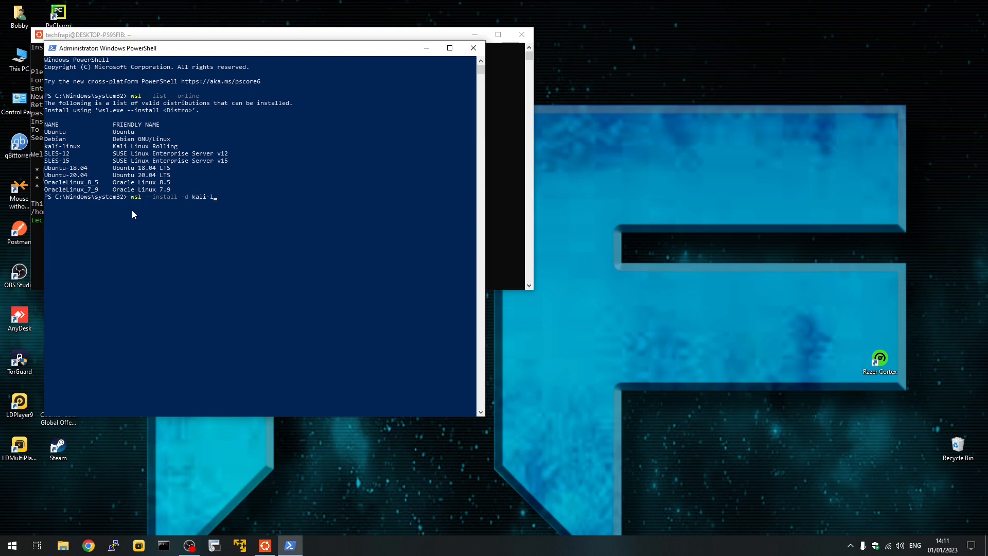
type("inux")
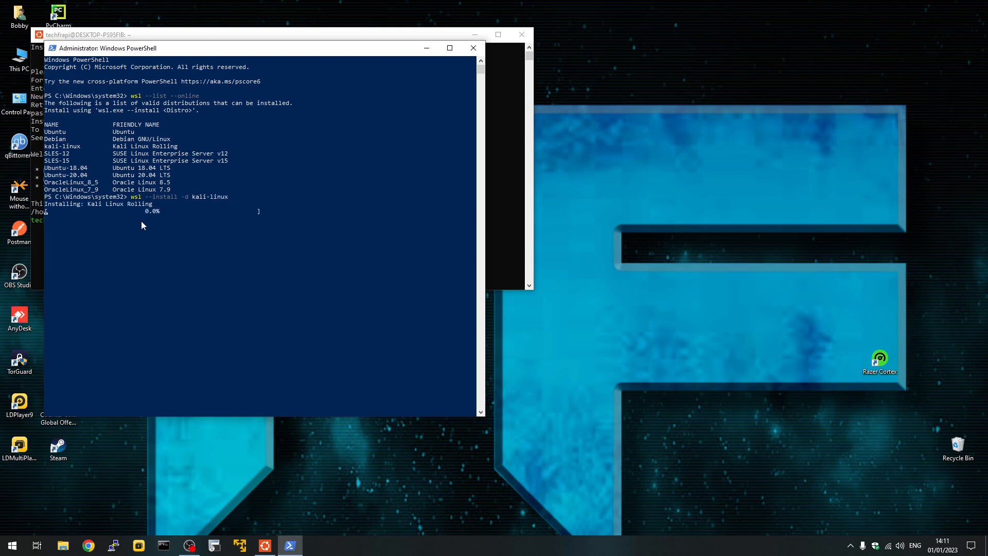
mouse_move(98, 221)
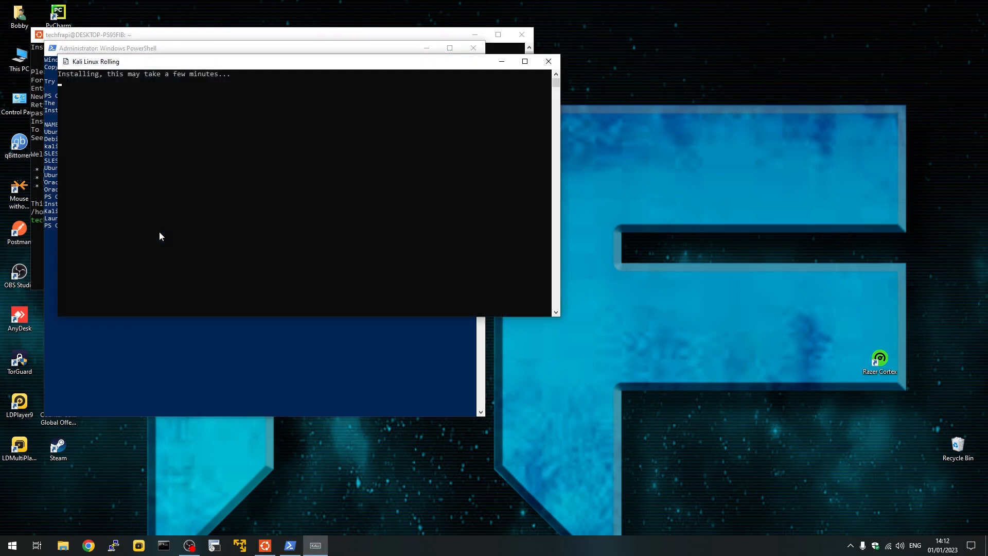
mouse_move(169, 96)
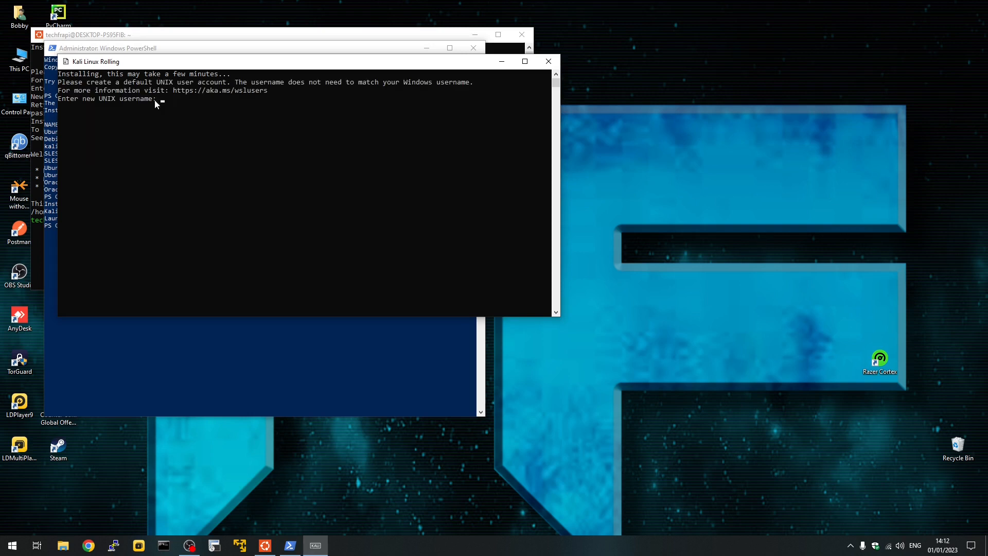
mouse_move(189, 115)
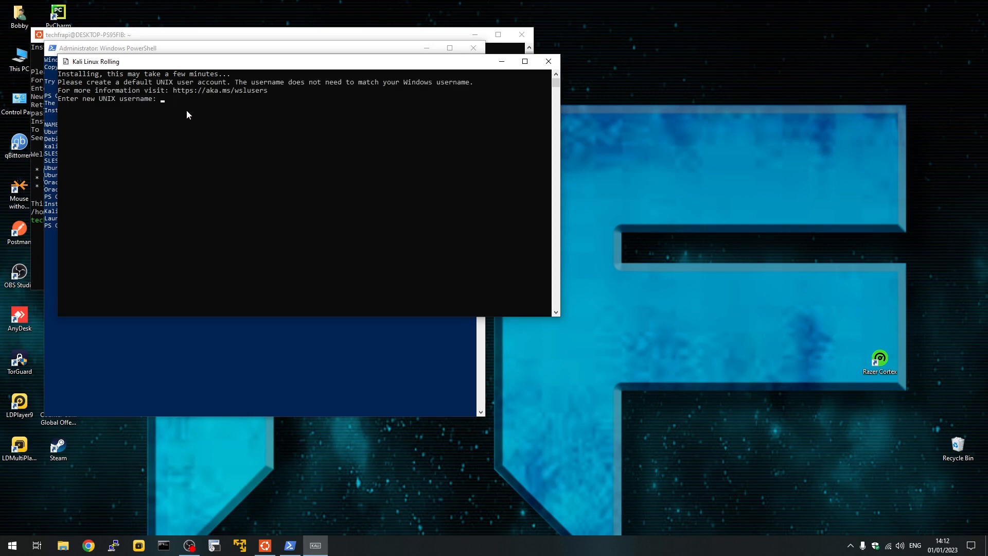
Create the Kali UNIX user 'techfrapi' with a password to reach the Kali prompt
type("t")
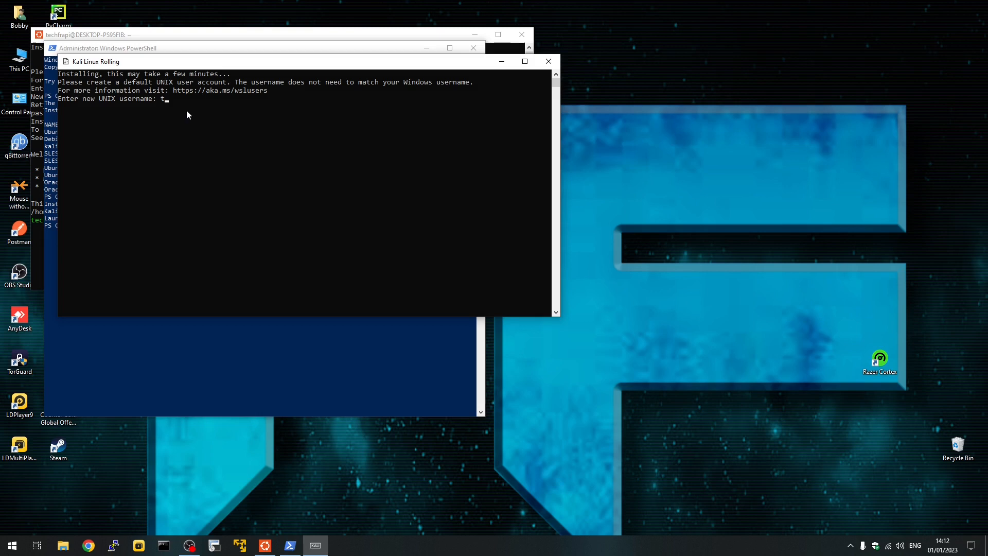
type("echfrapi")
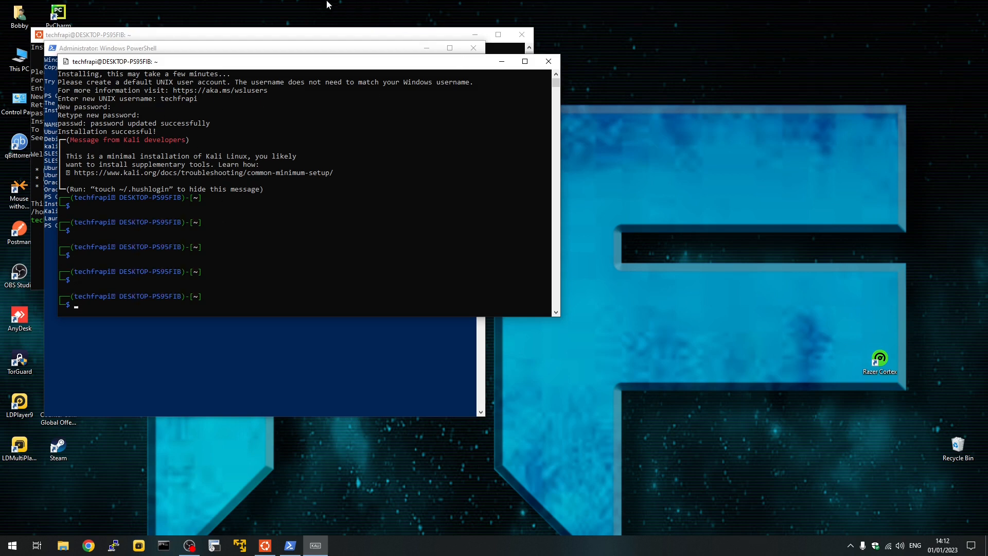
mouse_move(547, 61)
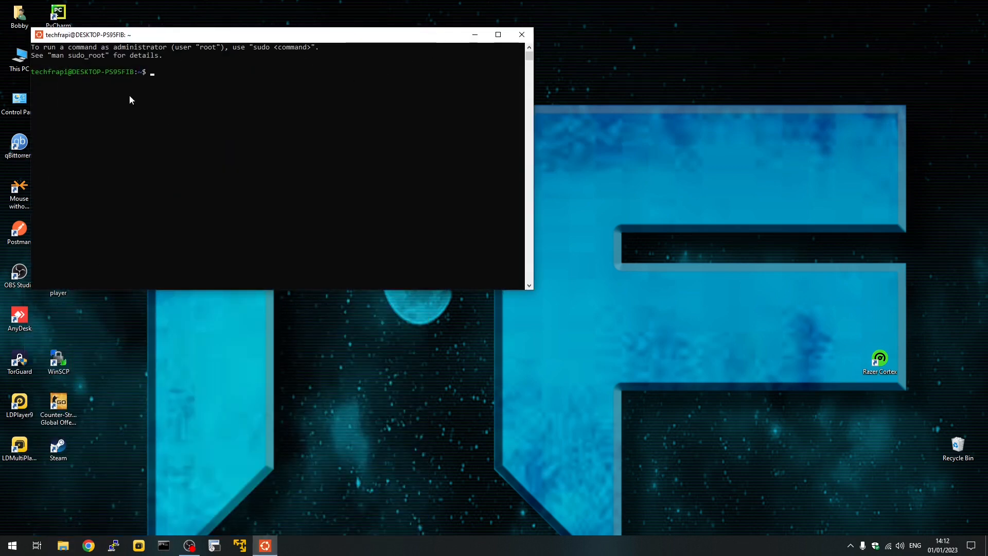
mouse_move(251, 289)
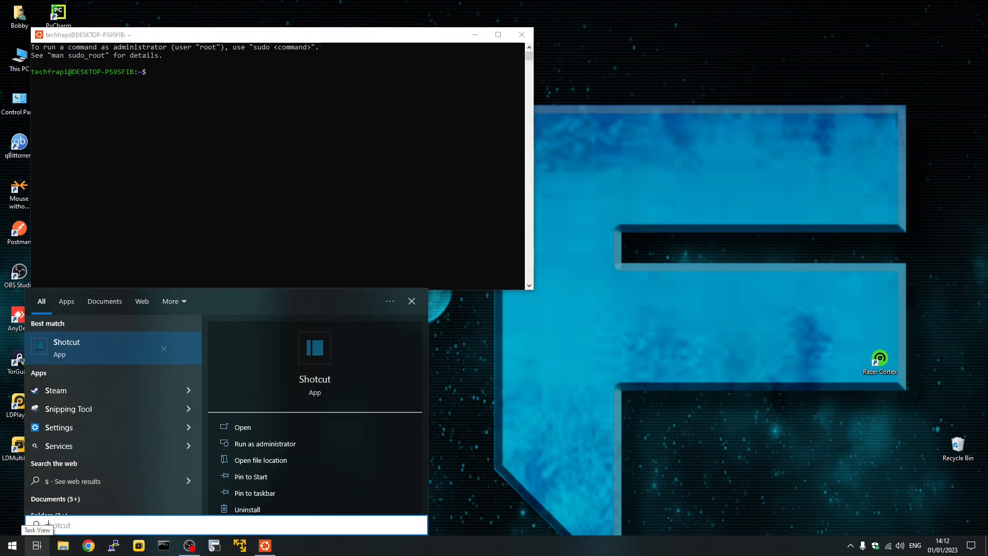
Search 'sto' in Windows search and launch Microsoft Store
type("sto")
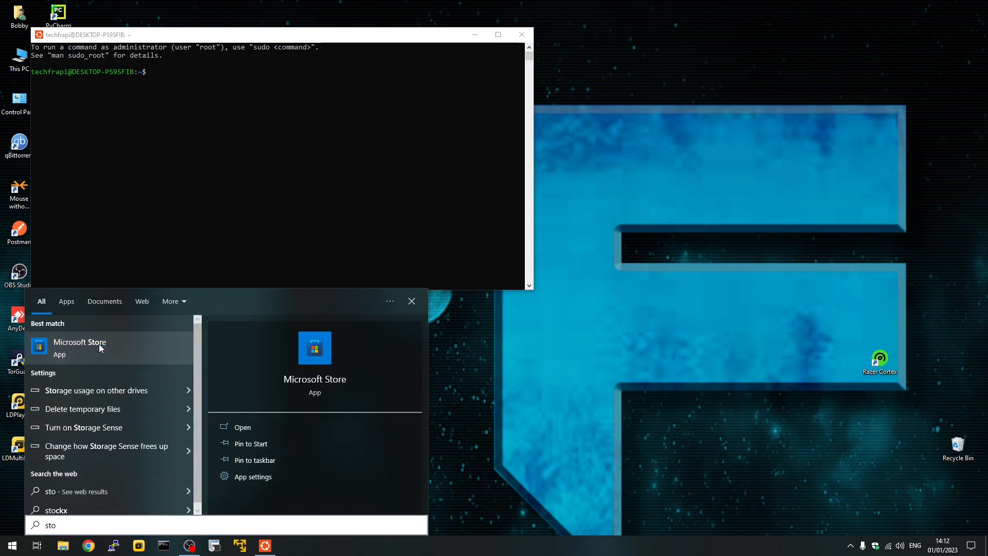
left_click(80, 347)
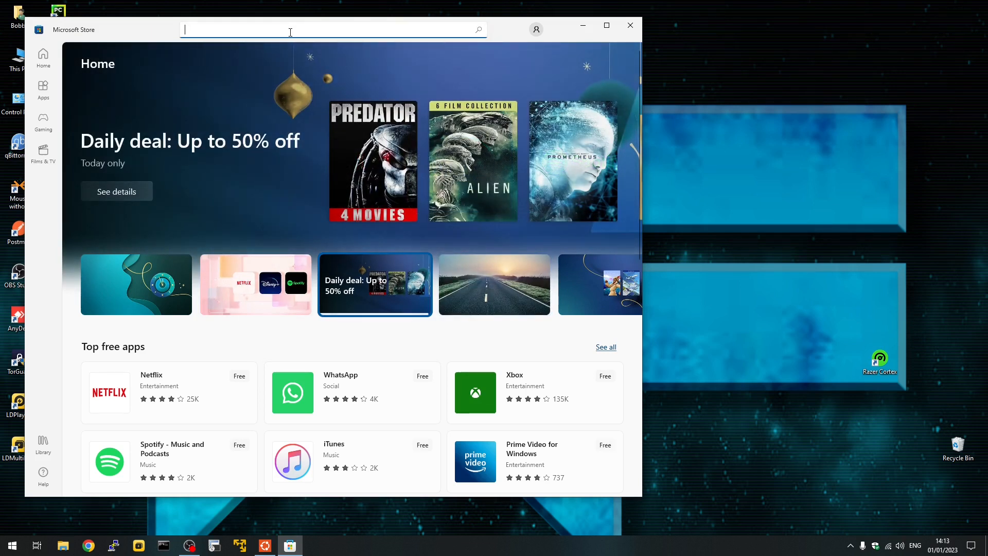
Find Windows Terminal in the Store, install it with Get, and open it
type("windows terminal")
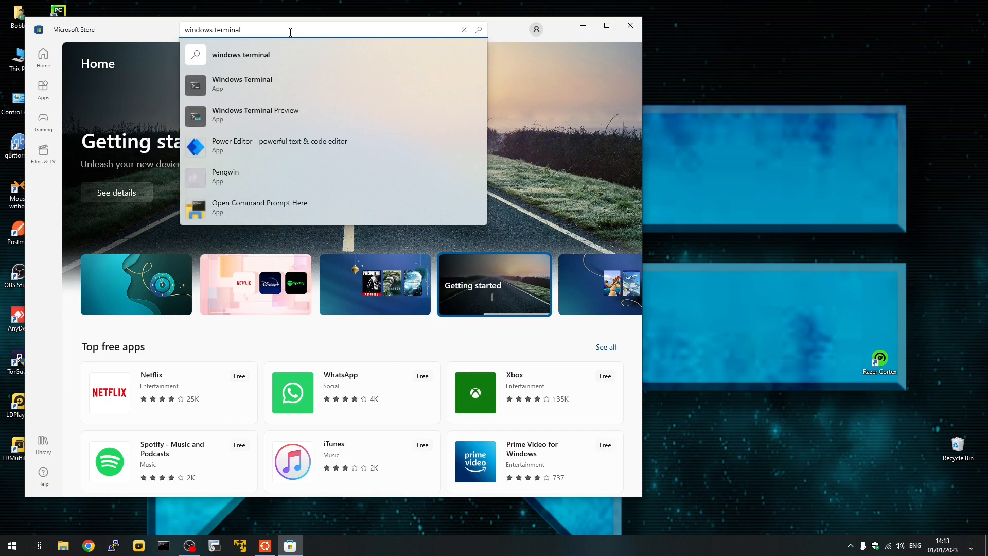
mouse_move(264, 85)
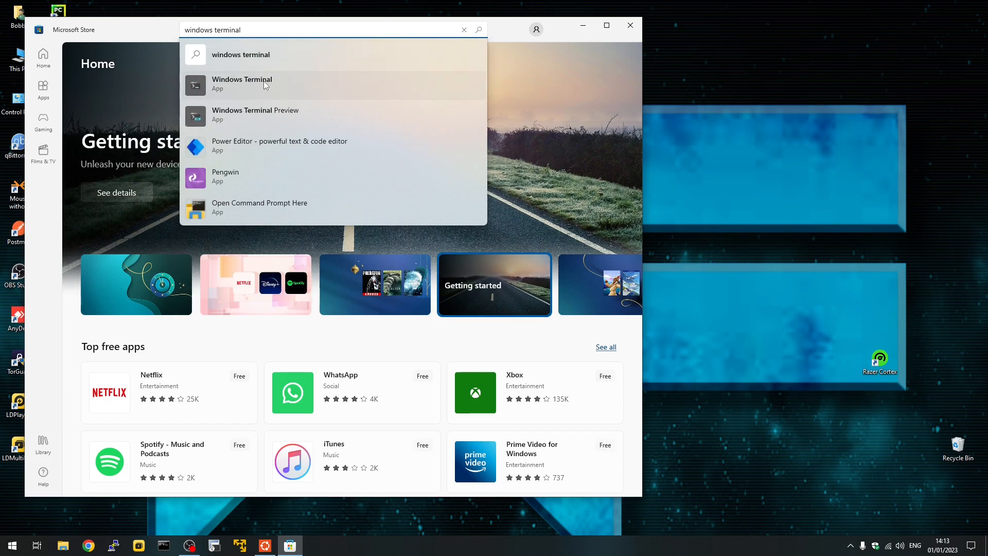
left_click(242, 84)
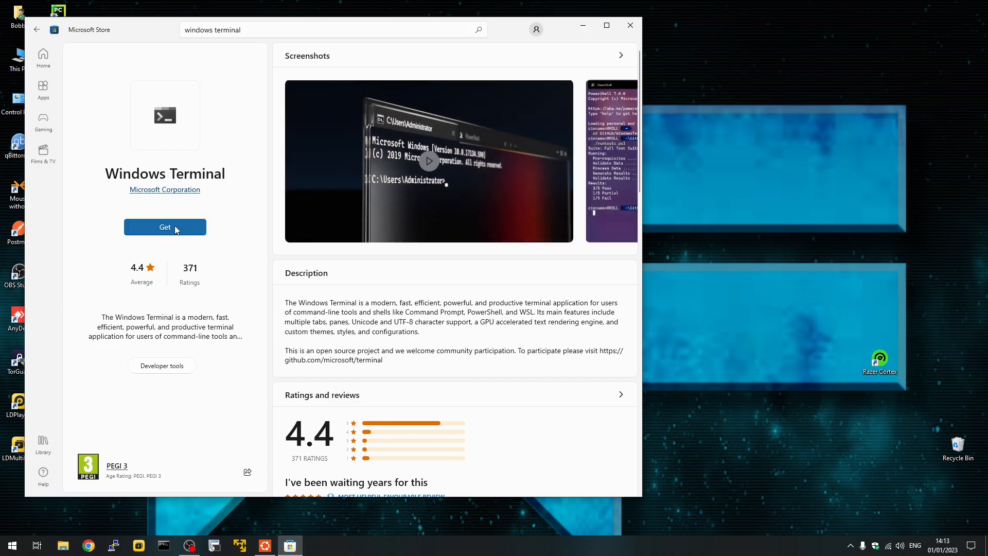
left_click(165, 227)
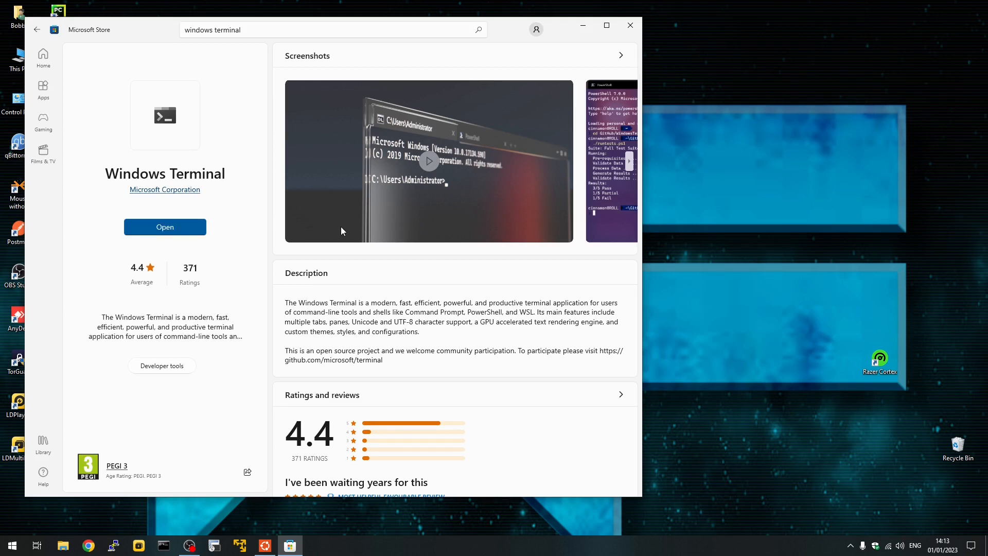
left_click(165, 227)
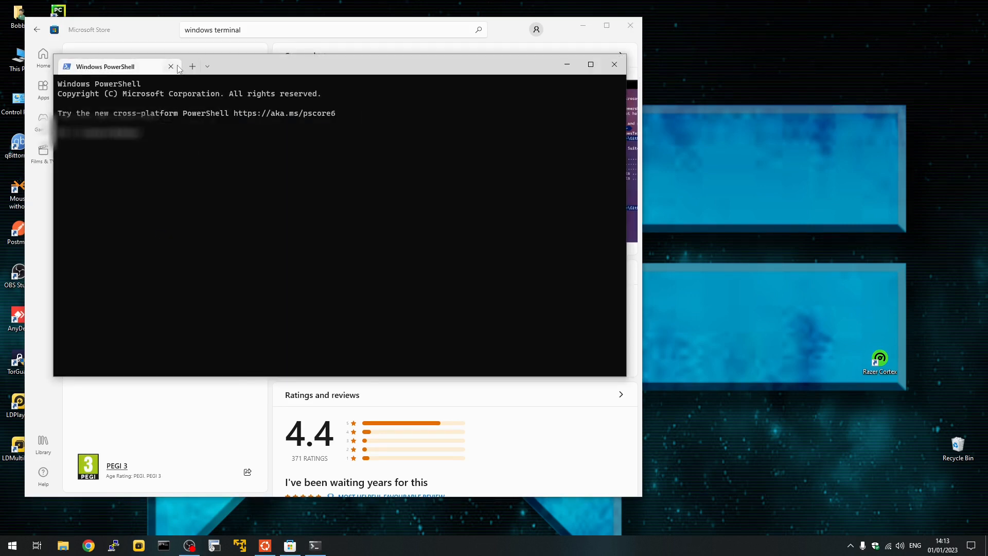
Choose Ubuntu from the new-tab dropdown to open an Ubuntu tab
left_click(207, 65)
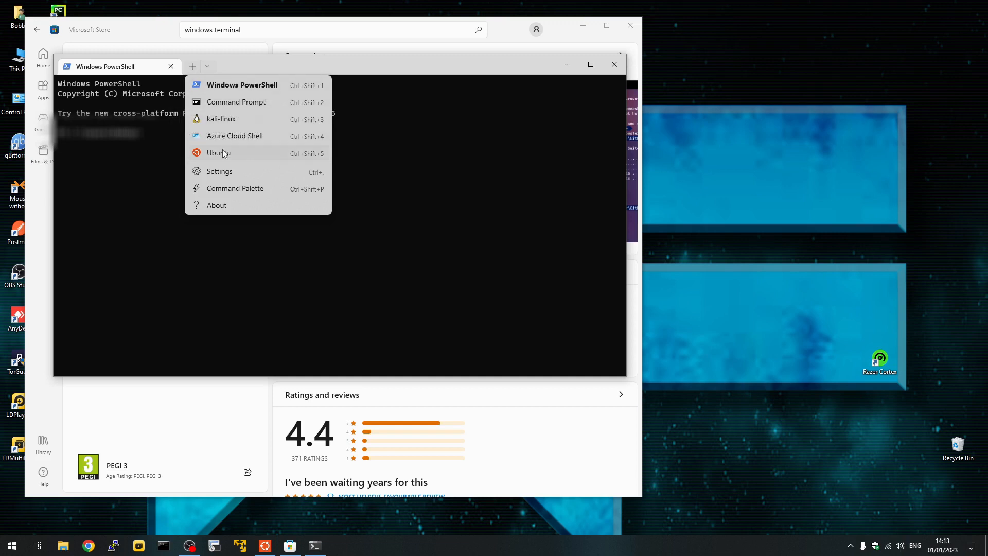
left_click(219, 152)
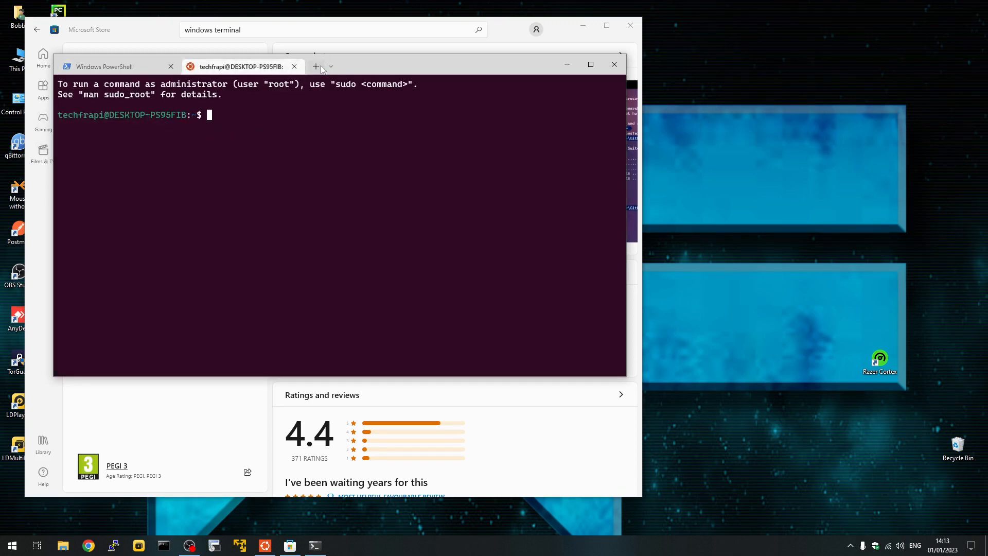